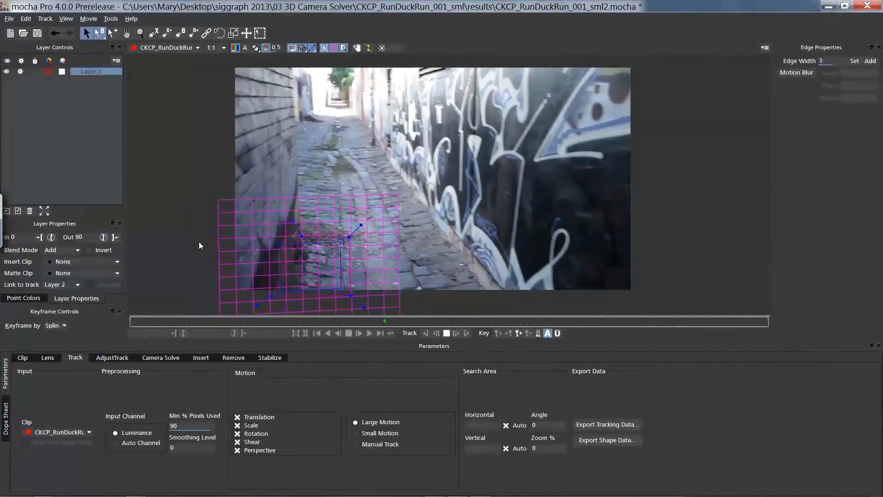
- Stabilize the tracked alley layer and scrub through later frames to review the result
click(269, 357)
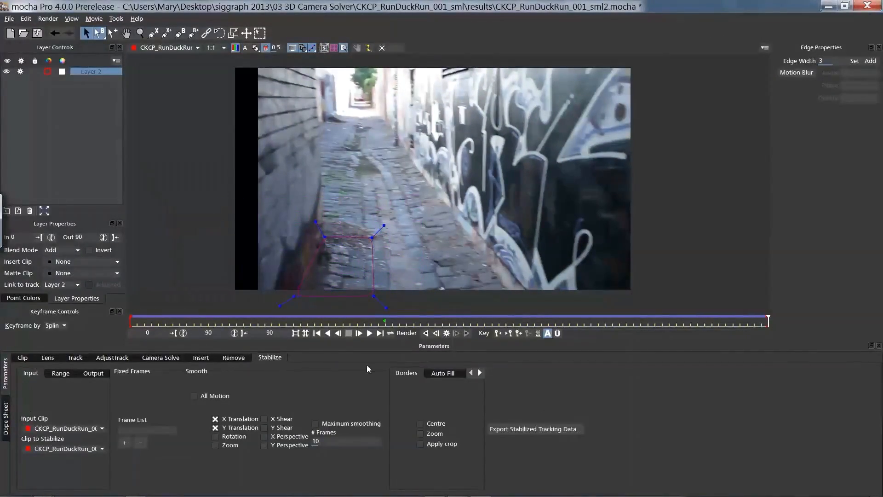
drag(385, 320, 648, 320)
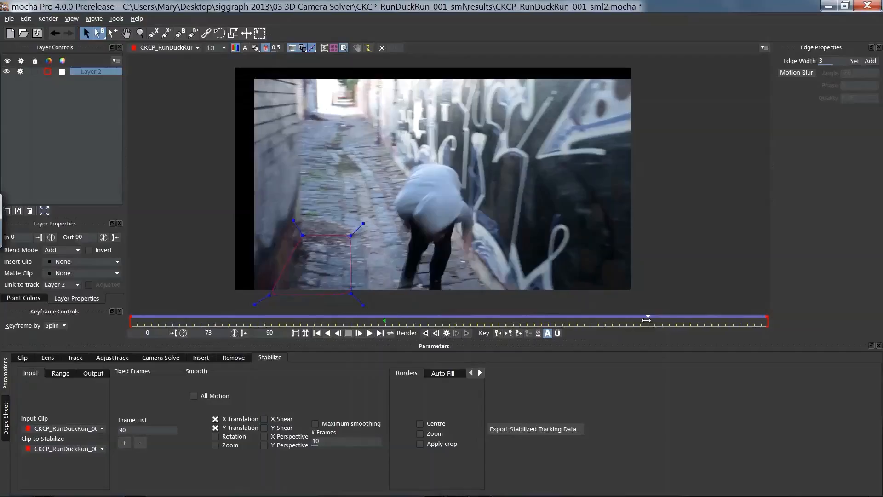
drag(648, 320, 683, 320)
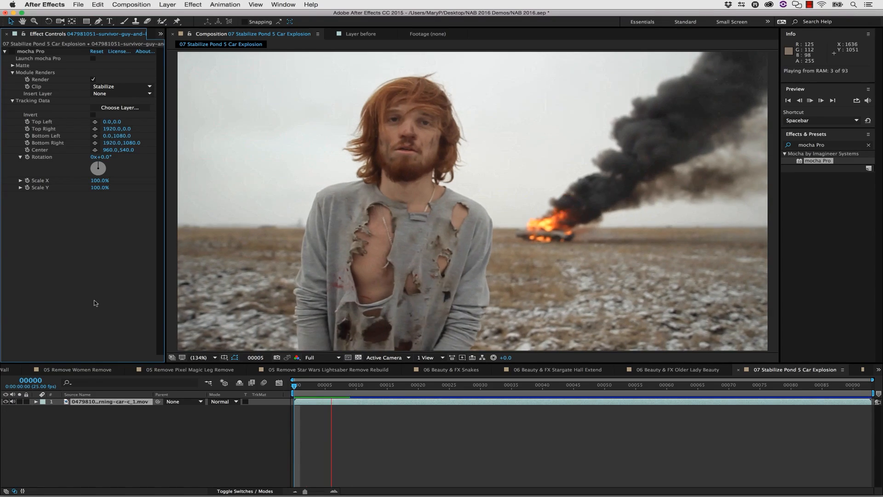
click(38, 58)
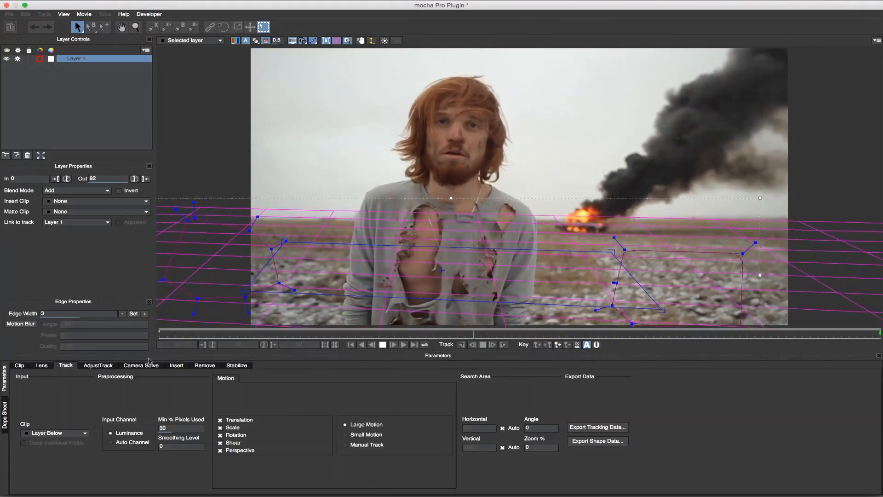
- Launch the mocha Pro plugin window for the car explosion layer with its ground-plane track
click(237, 365)
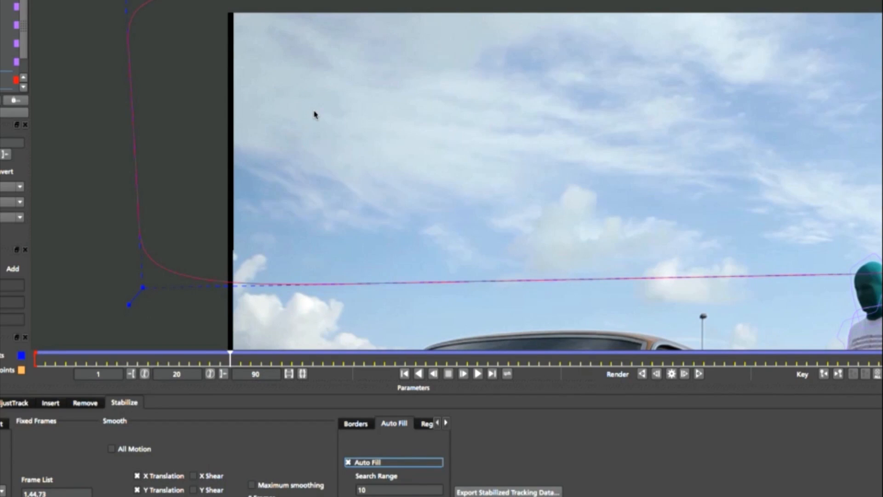
mouse_move(230, 264)
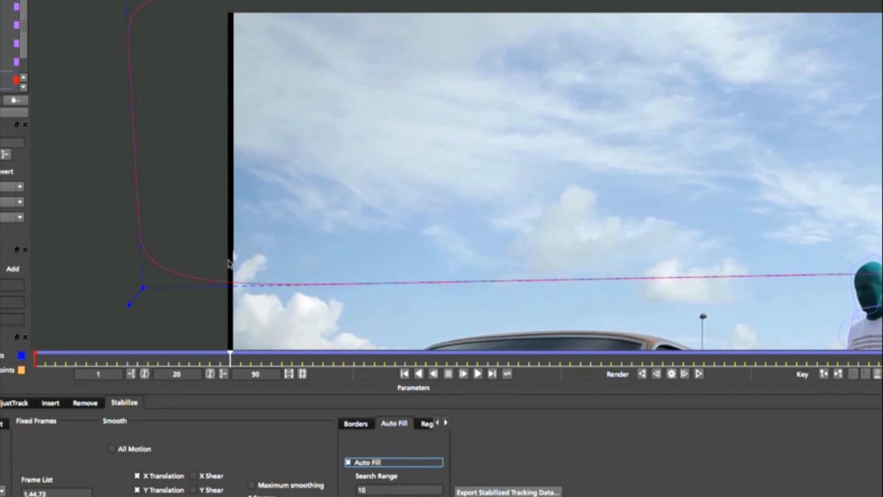
mouse_move(660, 377)
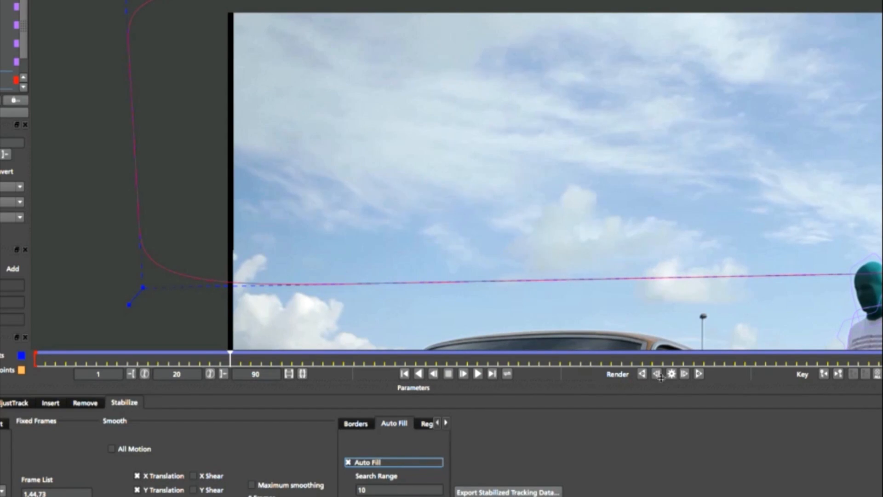